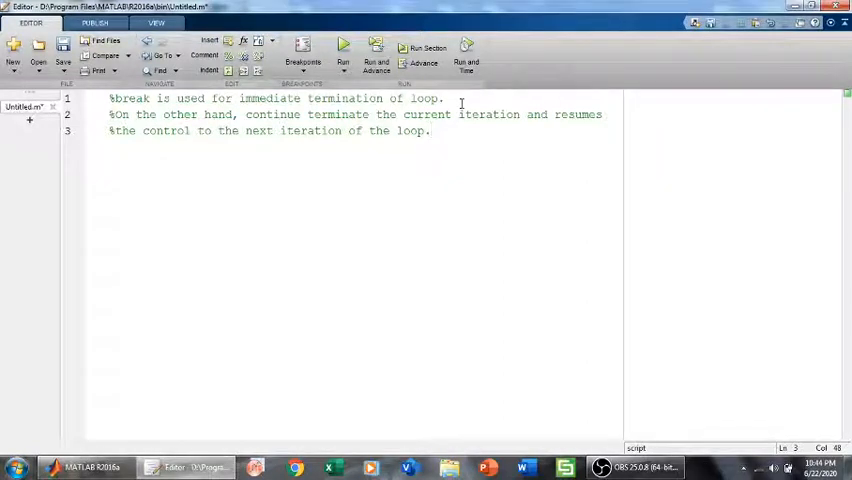
Start the loop header 'for i=1:10' beneath the comments.
{"action": "type", "text": "for i=1:10"}
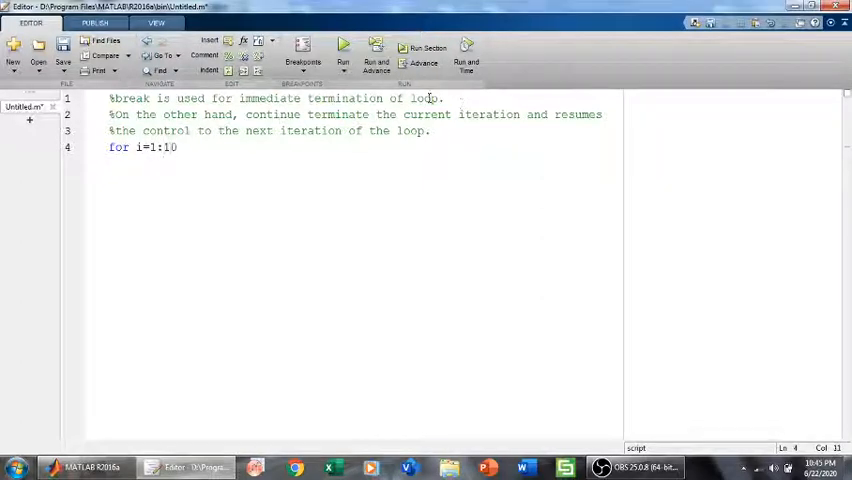
Add 'if(i==7)' with 'break', close it with 'end', display i and close the loop.
{"action": "type", "text": "if(i==7)"}
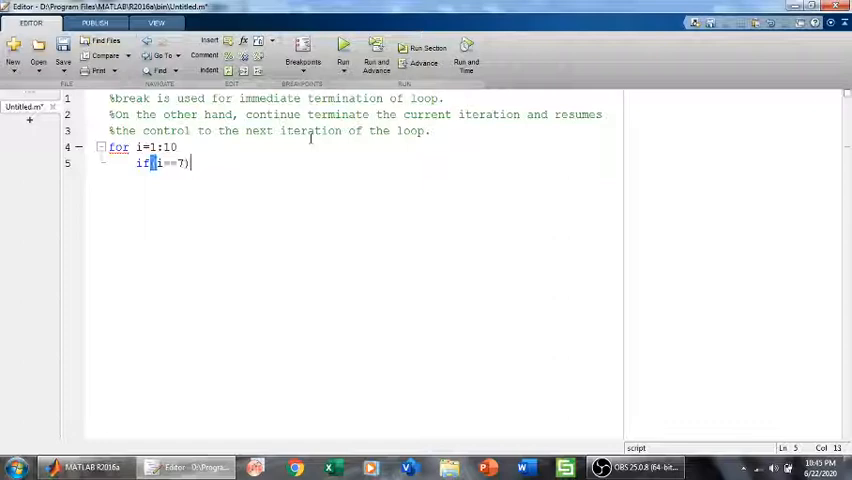
{"action": "type", "text": "break;"}
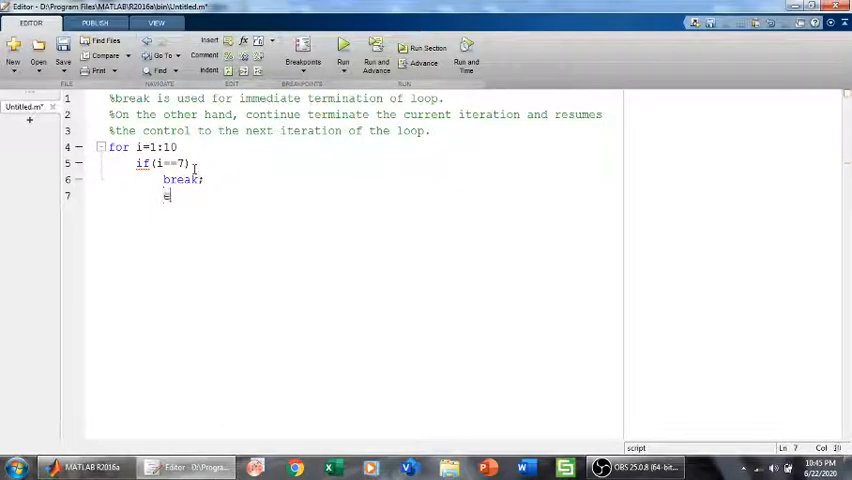
{"action": "type", "text": "end"}
{"action": "type", "text": "disp(i"}
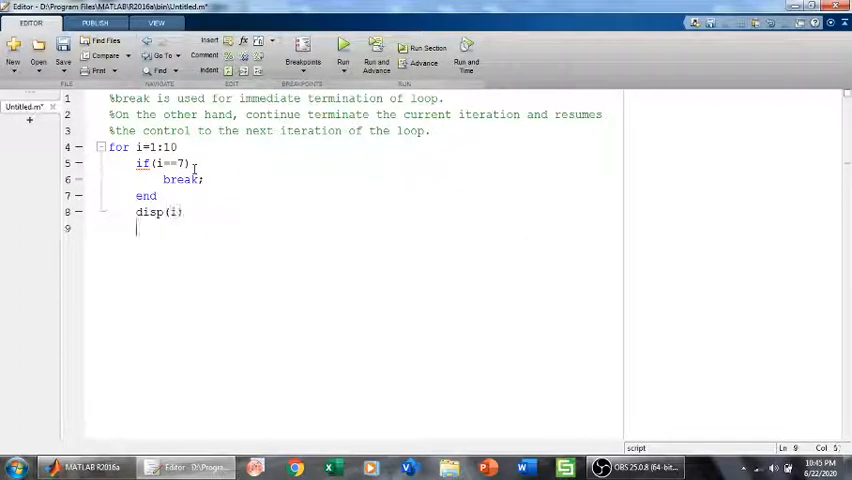
{"action": "type", "text": "end"}
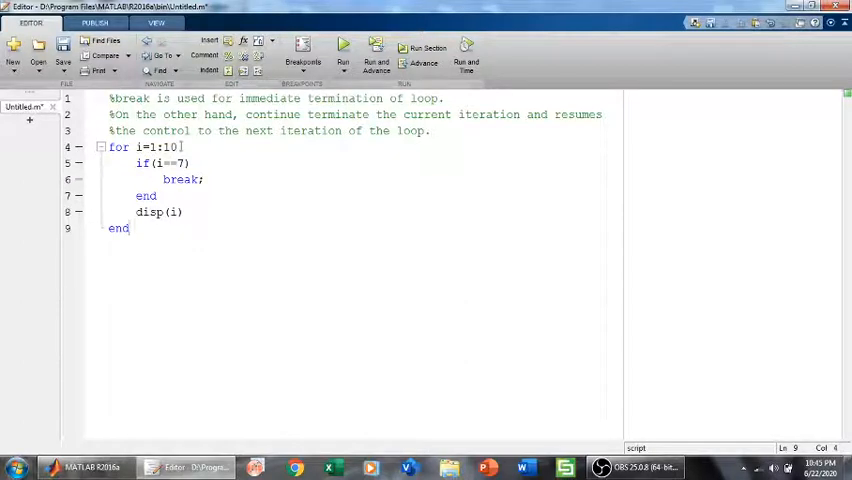
{"action": "double_click", "coordinate": [180, 180]}
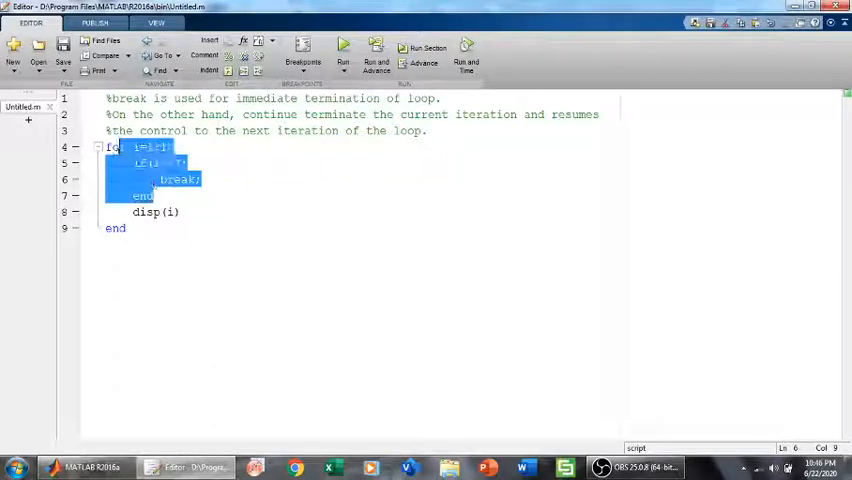
Replace 'break' inside the if block with 'continue;'.
{"action": "left_click", "coordinate": [180, 238]}
{"action": "type", "text": "c;"}
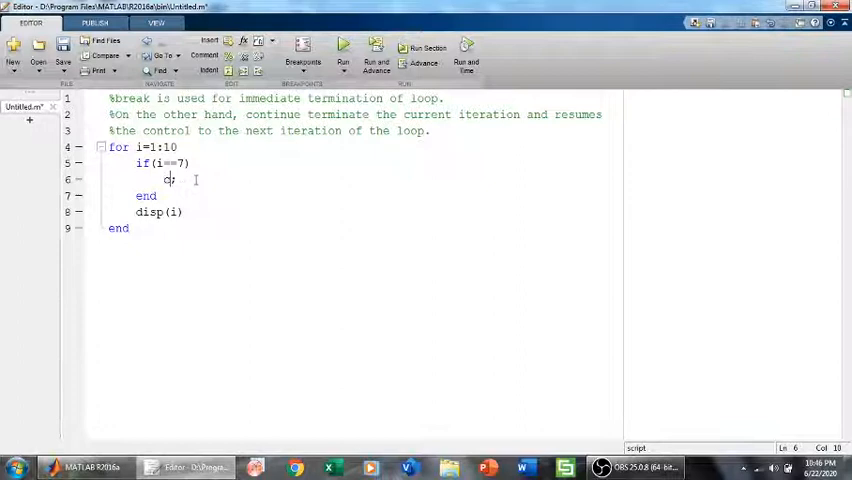
{"action": "type", "text": "ontinue;"}
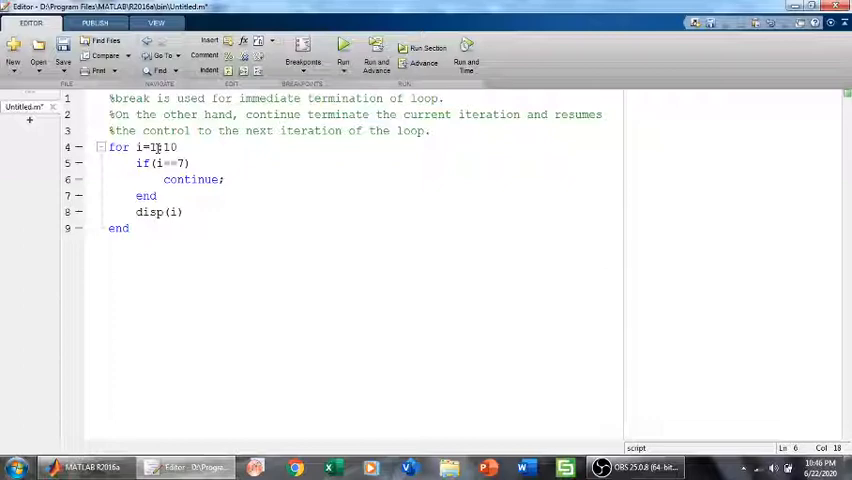
Run the script to print 1 to 10 without 7, then return to the Editor.
{"action": "left_click", "coordinate": [344, 48]}
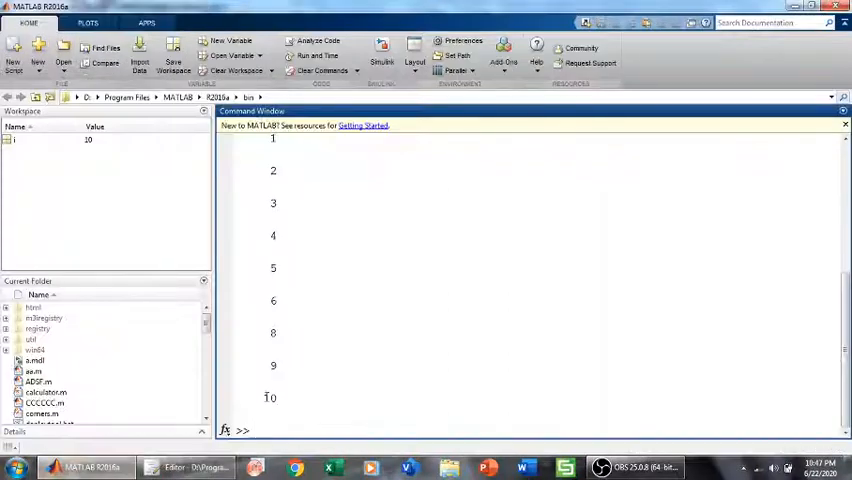
{"action": "left_click", "coordinate": [184, 468]}
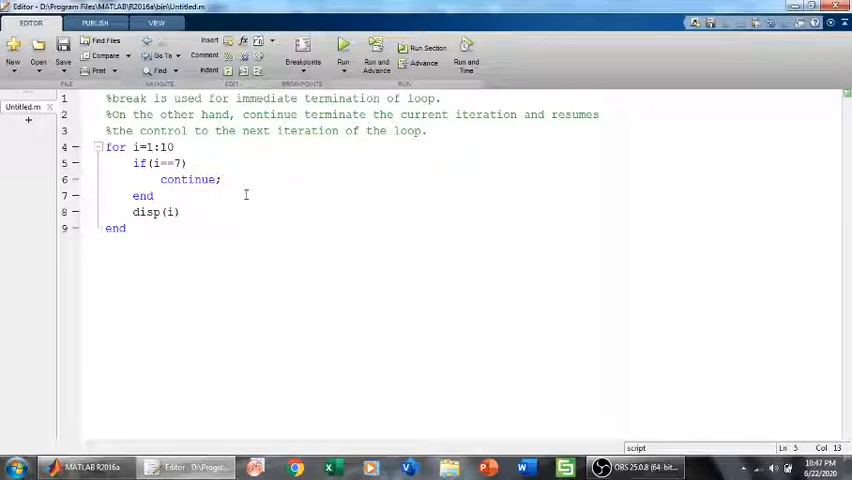